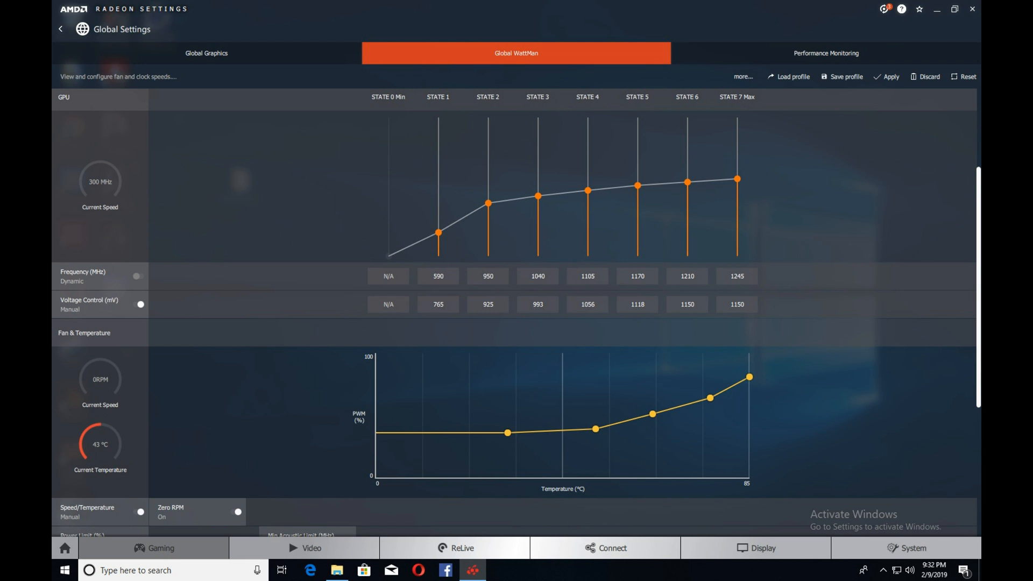
{"action": "scroll", "scroll_direction": "down", "scroll_amount": 3}
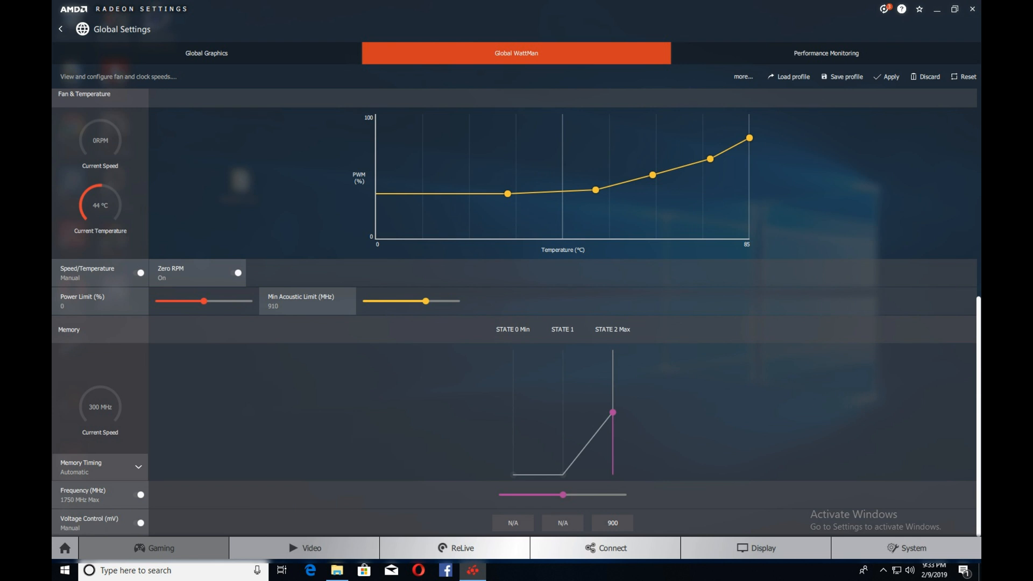